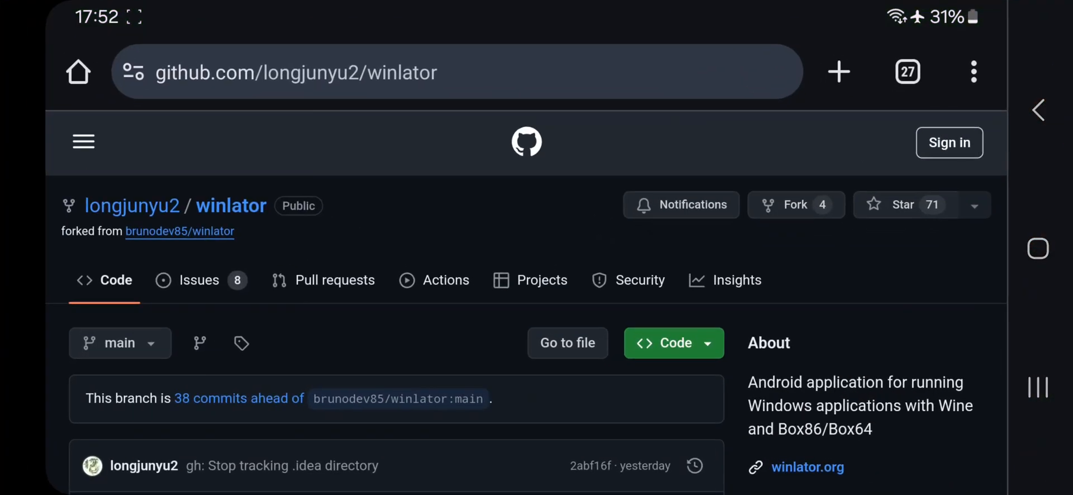
Scroll the v7.1.1 release changelog down to the Assets section with app-release.apk.
scroll("down", 3)
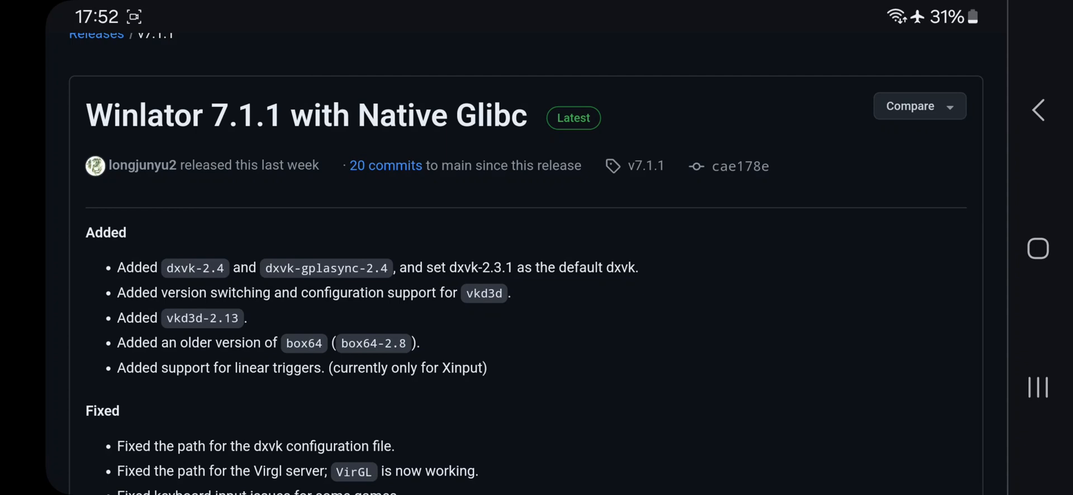
scroll("down", 3)
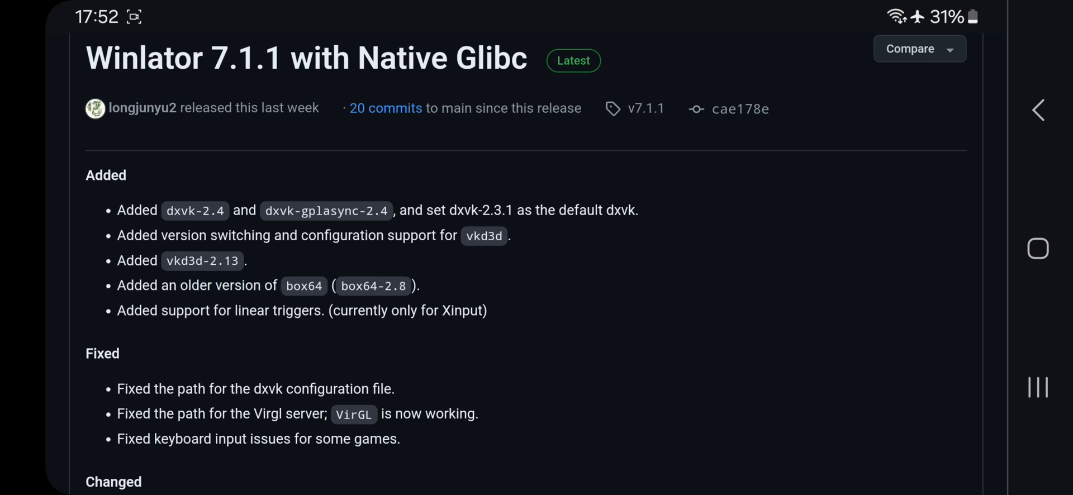
scroll("down", 3)
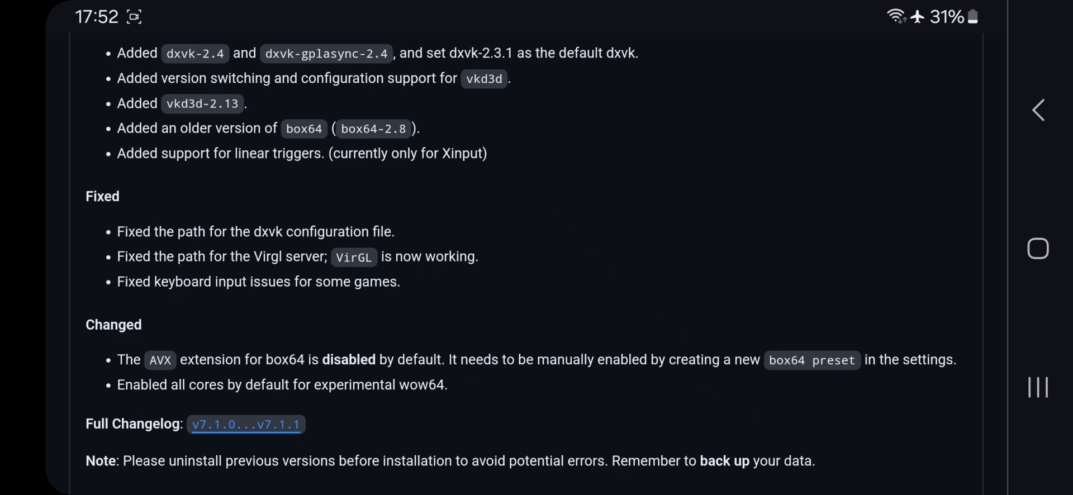
scroll("down", 3)
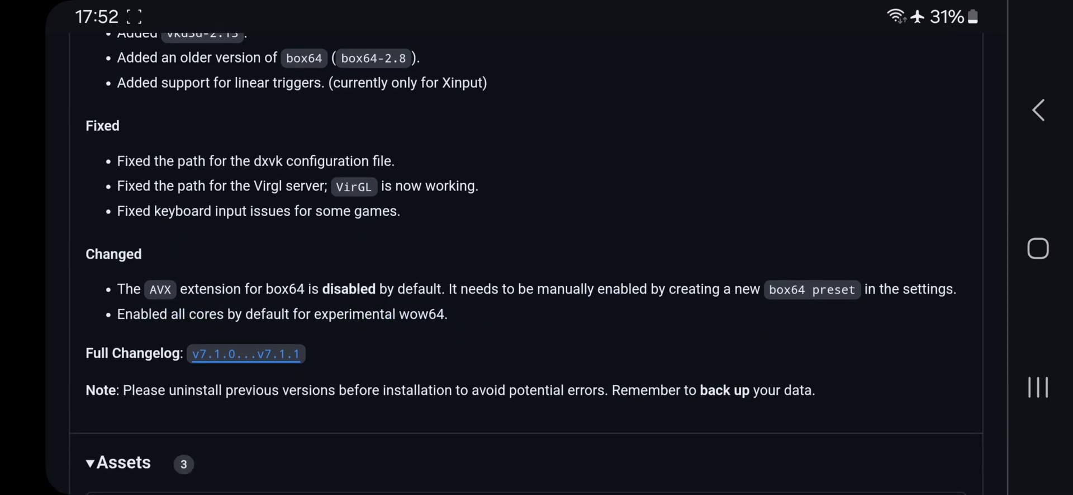
scroll("down", 3)
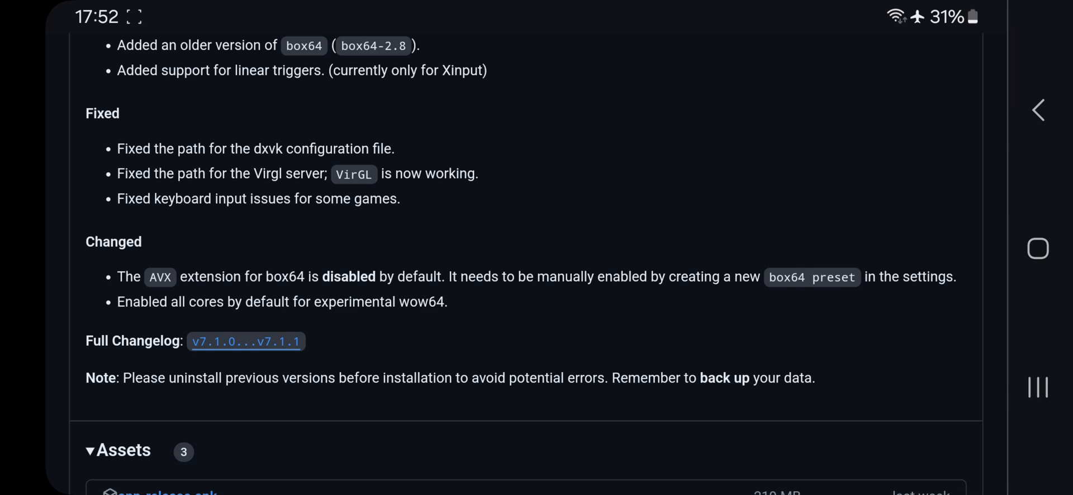
scroll("down", 3)
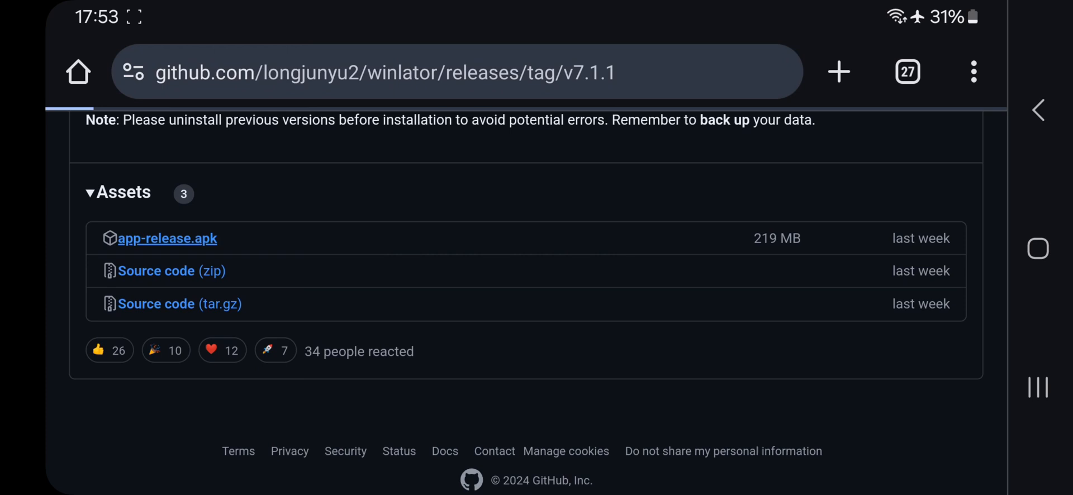
View the Turnip driver v24.3.0 Revision 1 release and scroll through its changelog.
left_click(167, 238)
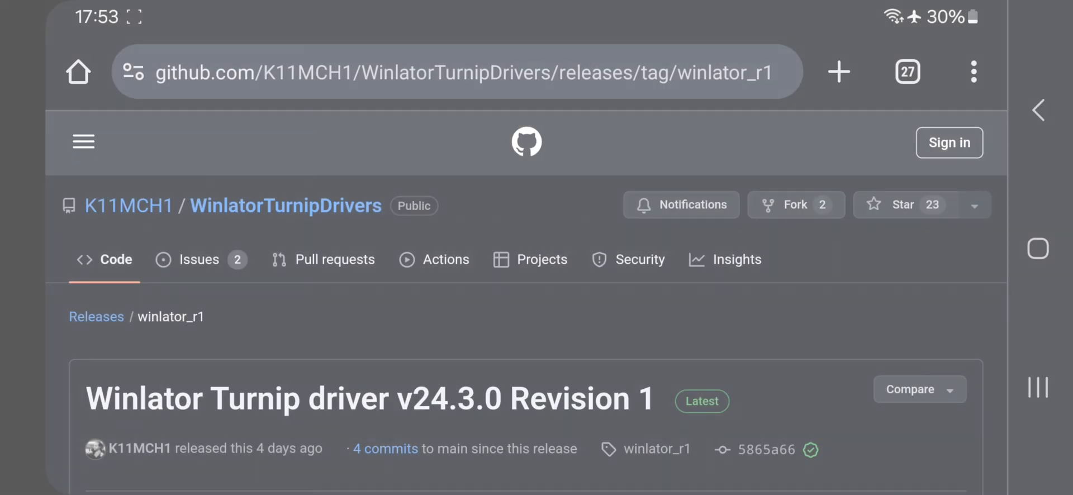
scroll("down", 3)
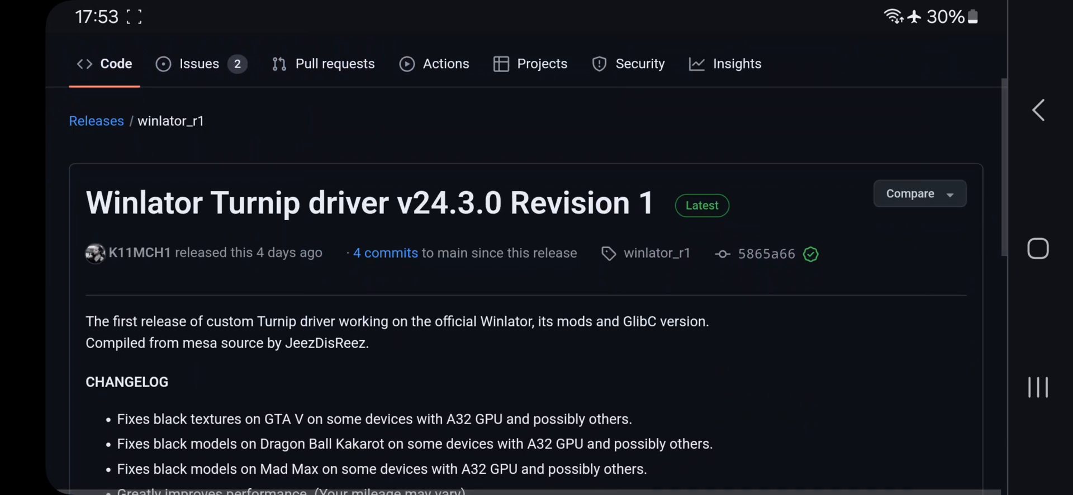
scroll("down", 3)
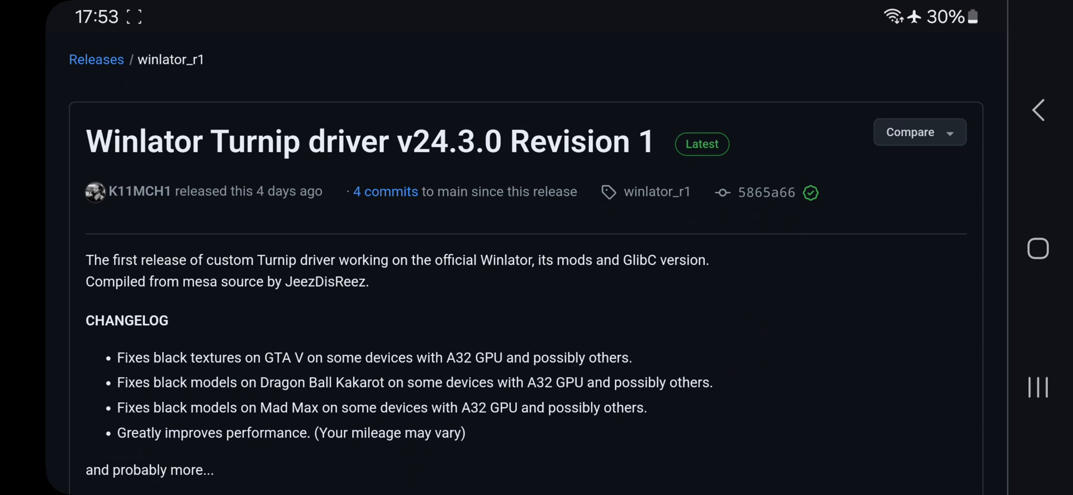
scroll("down", 3)
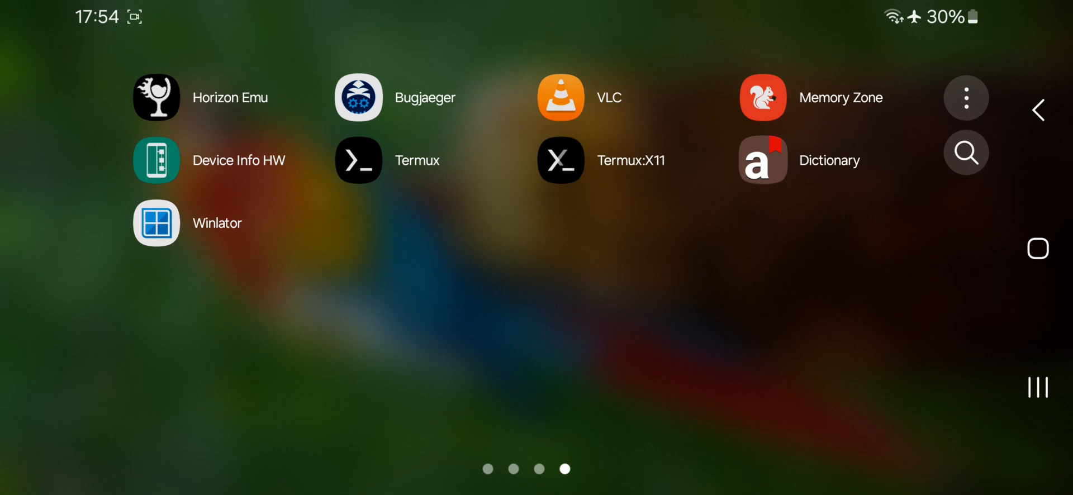
Launch Winlator and save Box64 version 0.3.1–27a8d19 in its settings.
left_click(156, 222)
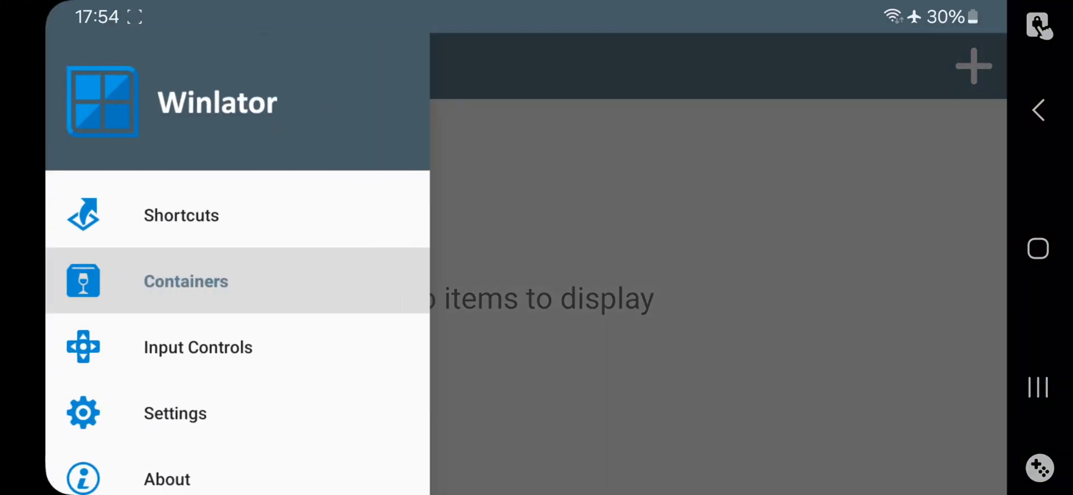
left_click(175, 413)
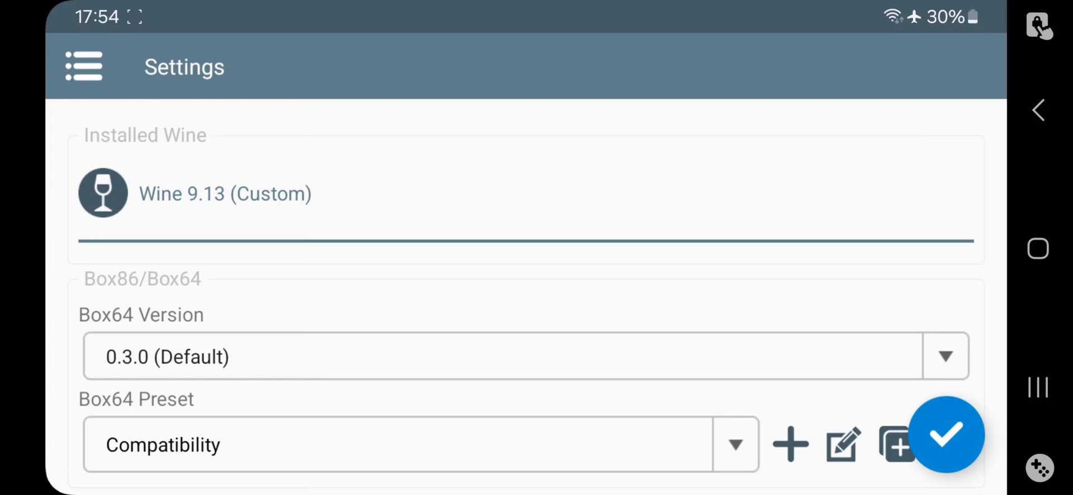
left_click(278, 219)
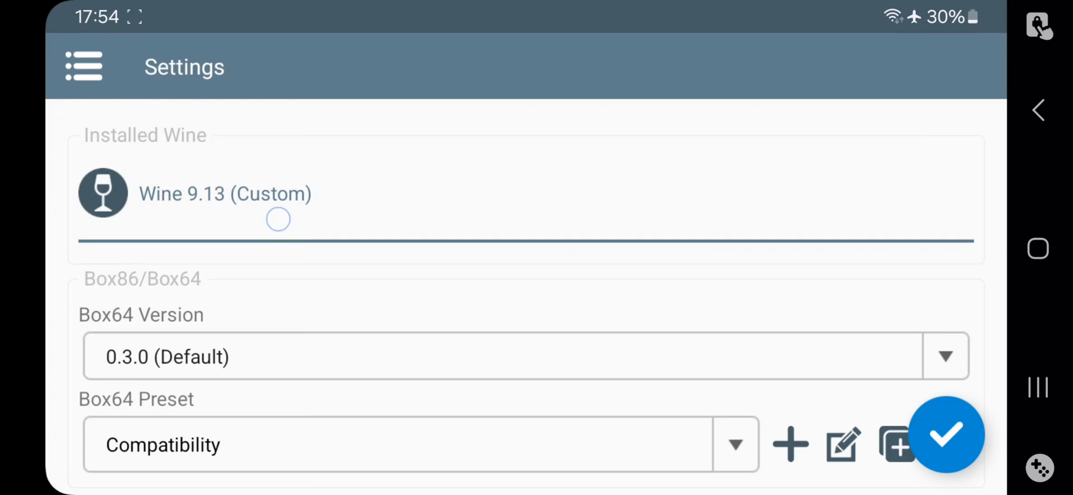
left_click(945, 356)
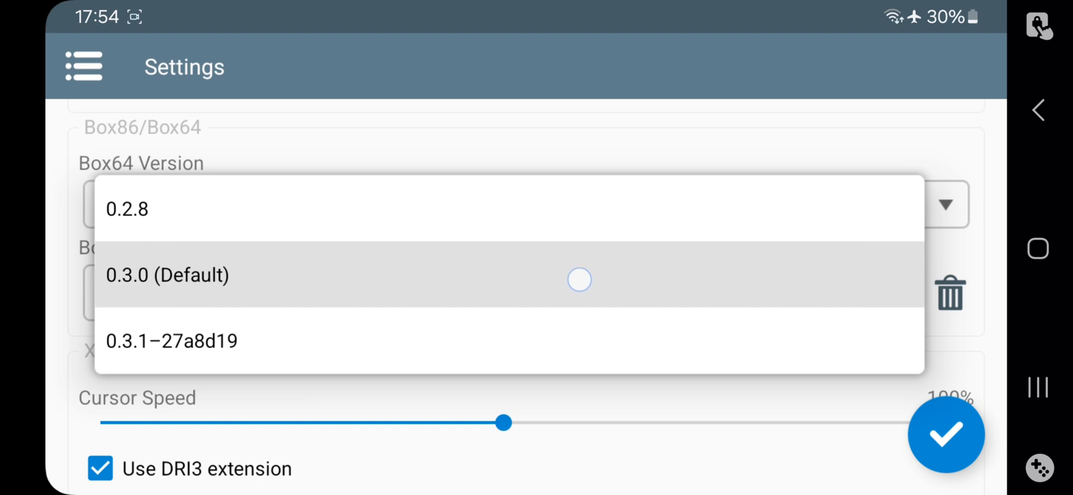
left_click(172, 341)
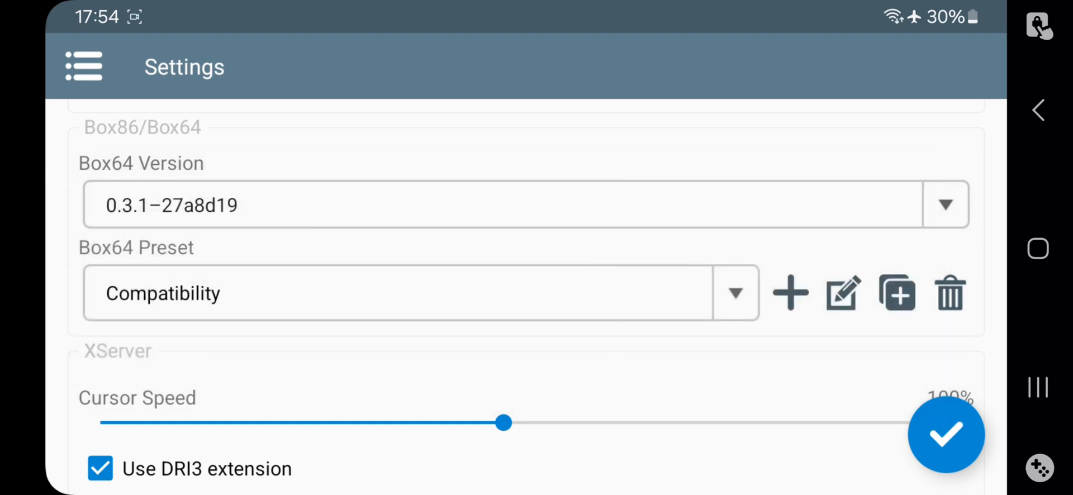
left_click(735, 293)
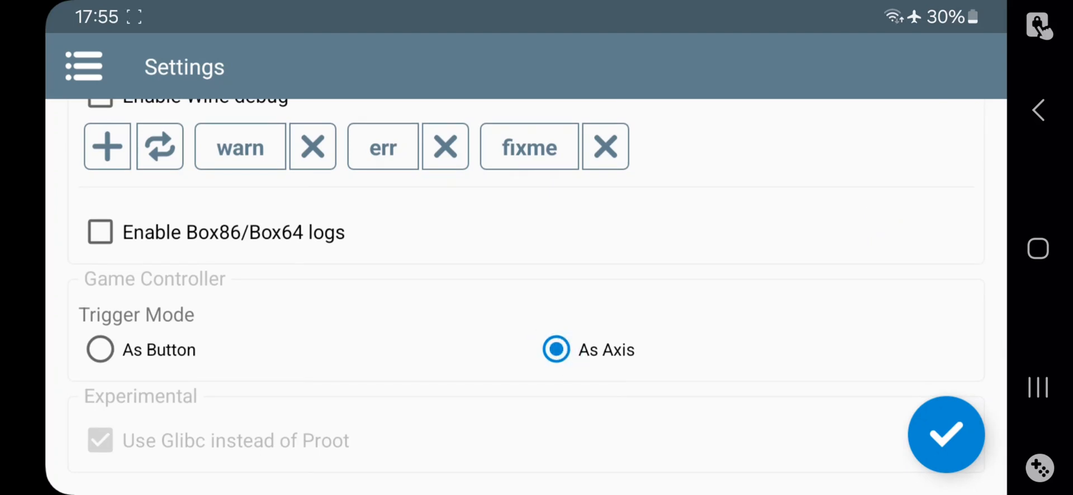
left_click(946, 435)
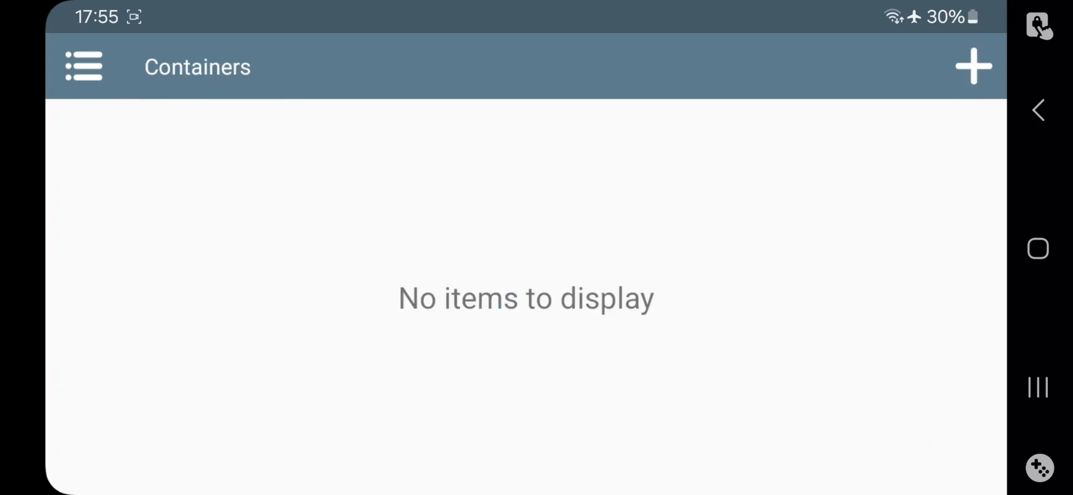
Create a new container and name it High End.
left_click(973, 66)
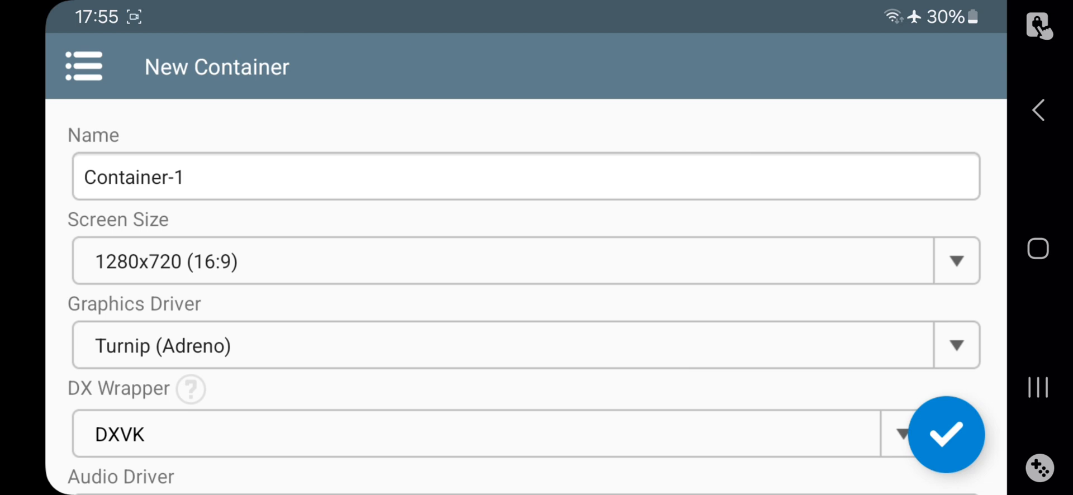
type("High End")
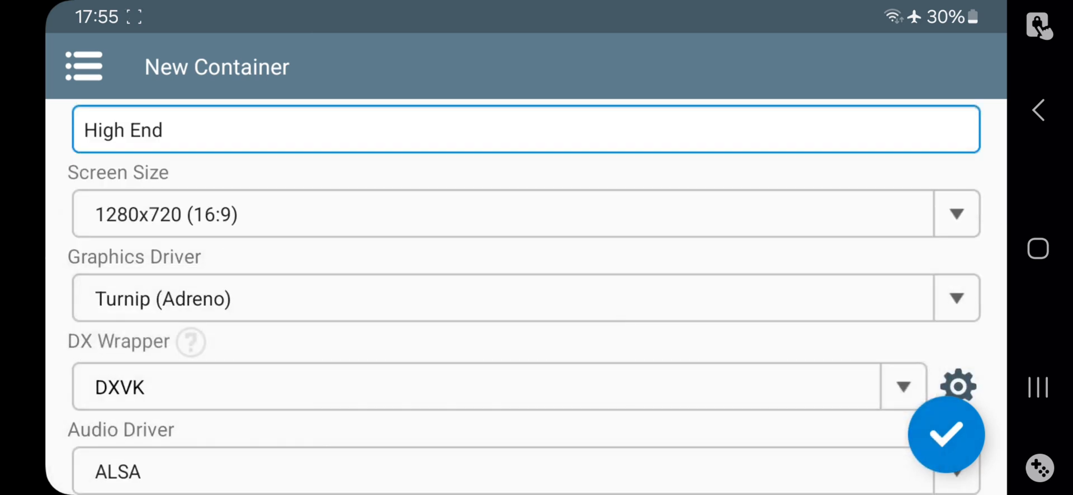
scroll("down", 3)
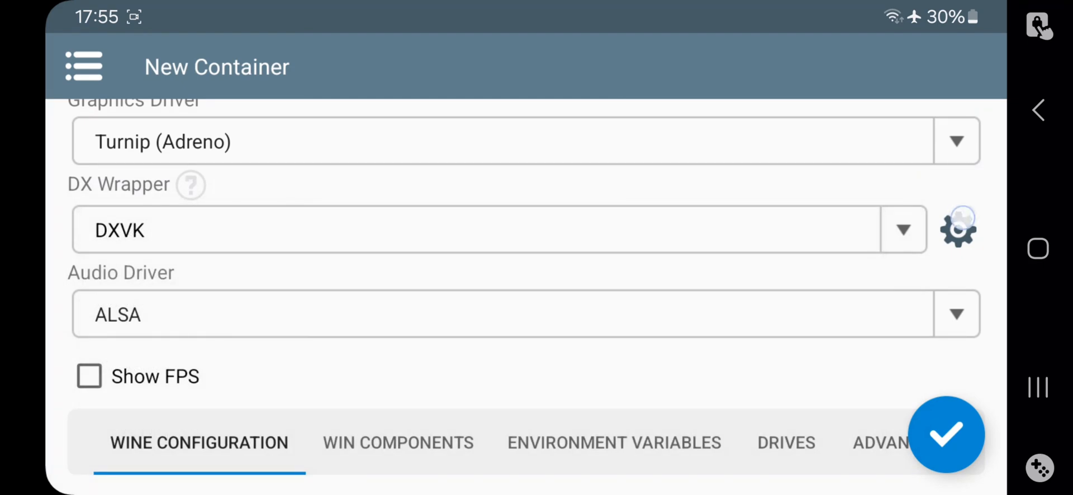
Configure DXVK gplasync-2.4 with async enabled and apply it to the container.
left_click(958, 229)
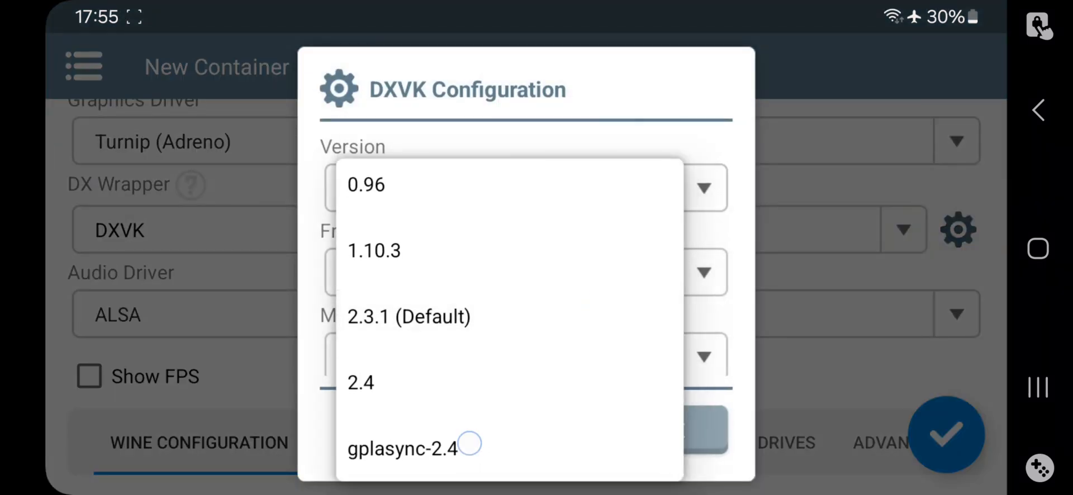
left_click(402, 449)
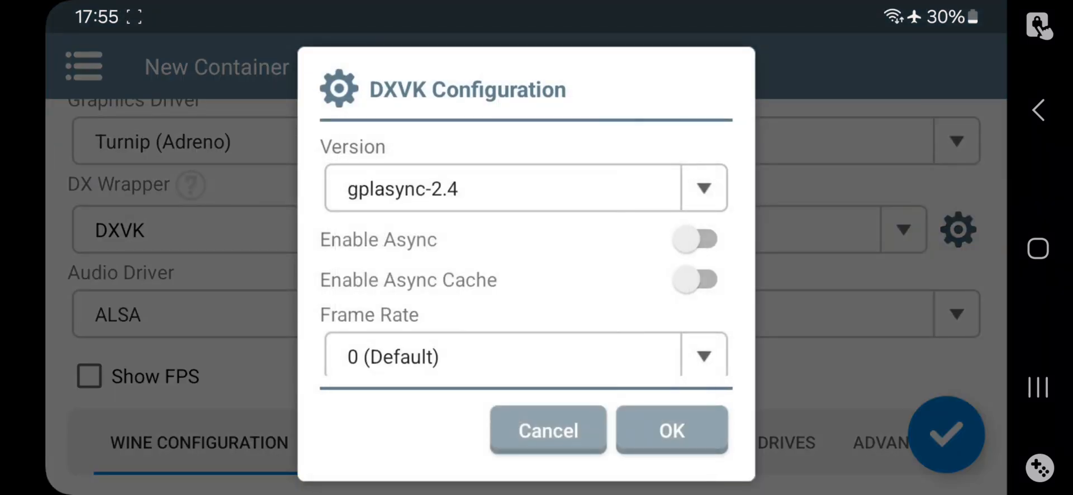
left_click(696, 238)
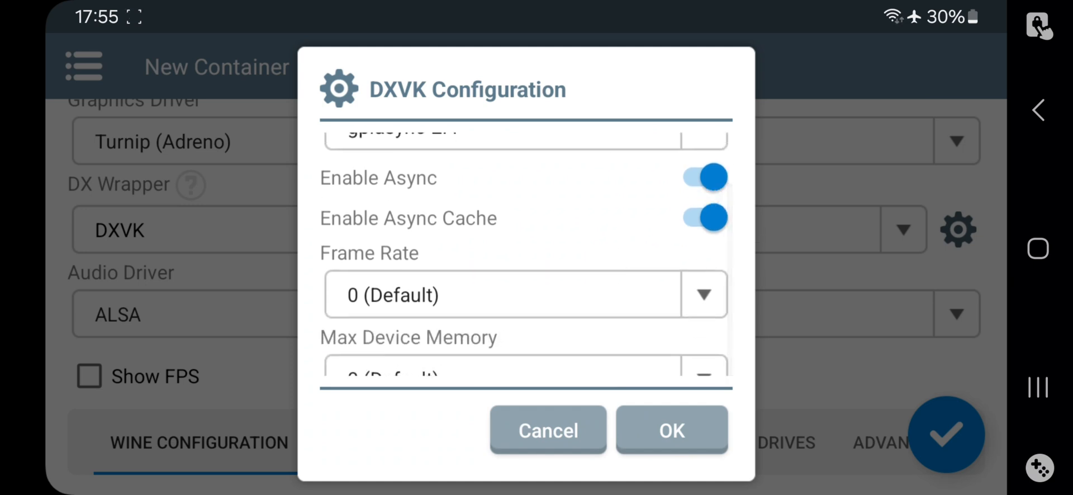
left_click(671, 430)
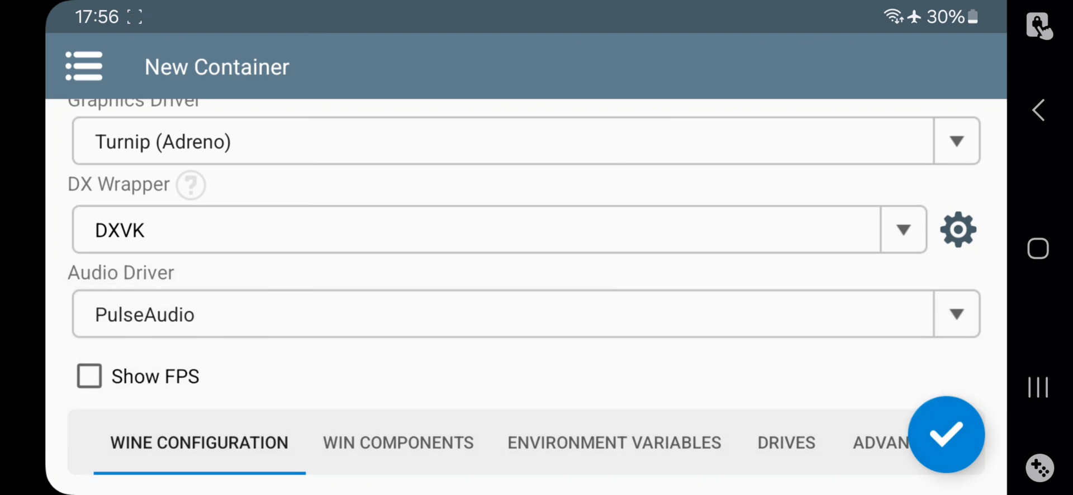
Report the GPU as NVIDIA GeForce GTX 1660 Ti and choose a Box64 preset under Advanced.
left_click(88, 376)
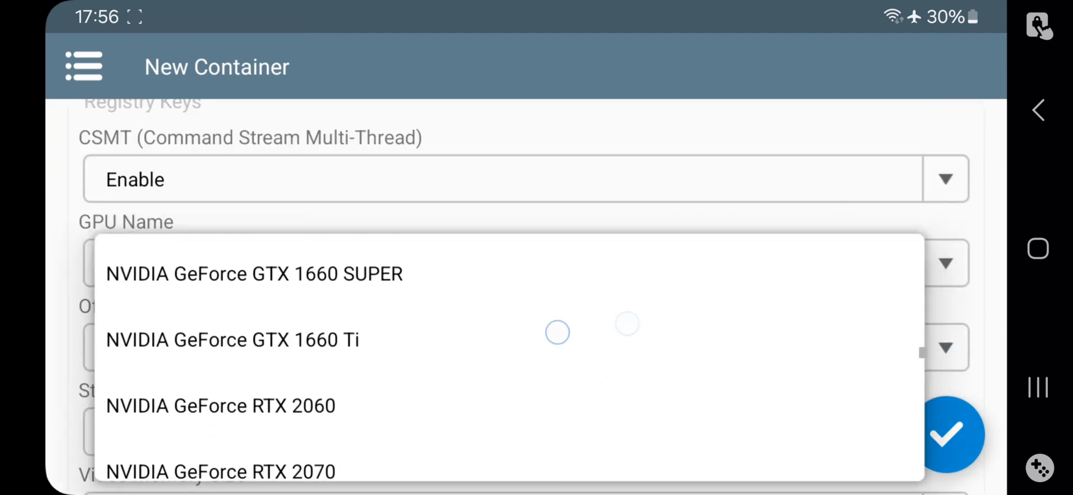
left_click(232, 340)
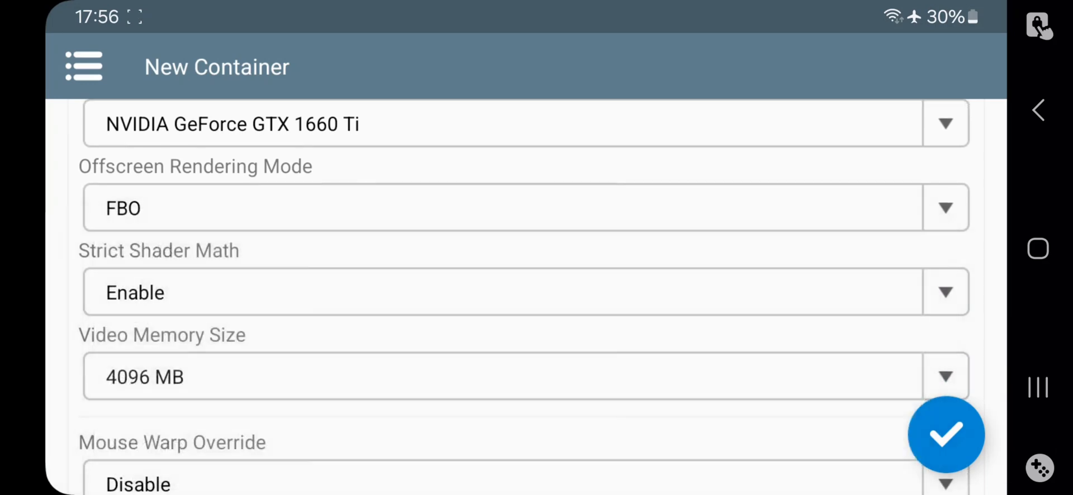
scroll("down", 3)
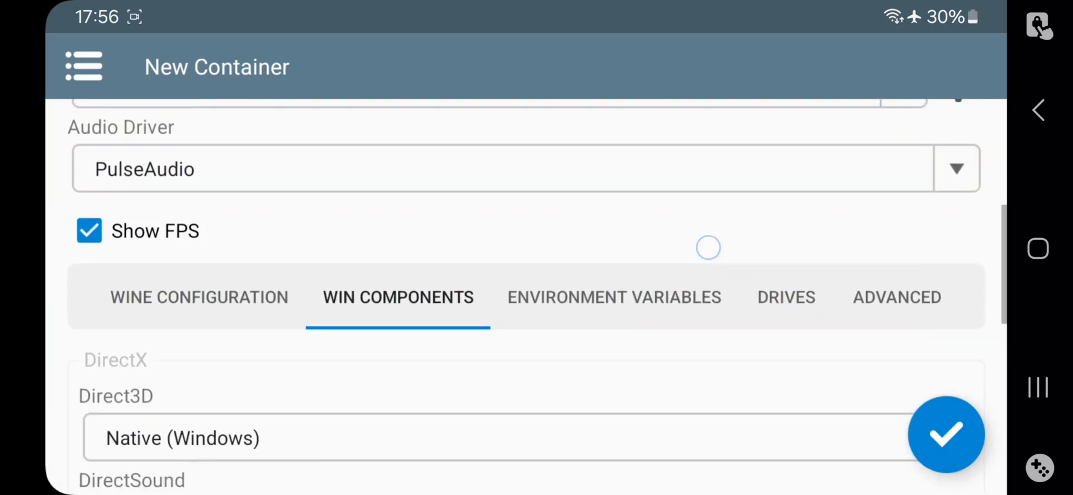
left_click(897, 297)
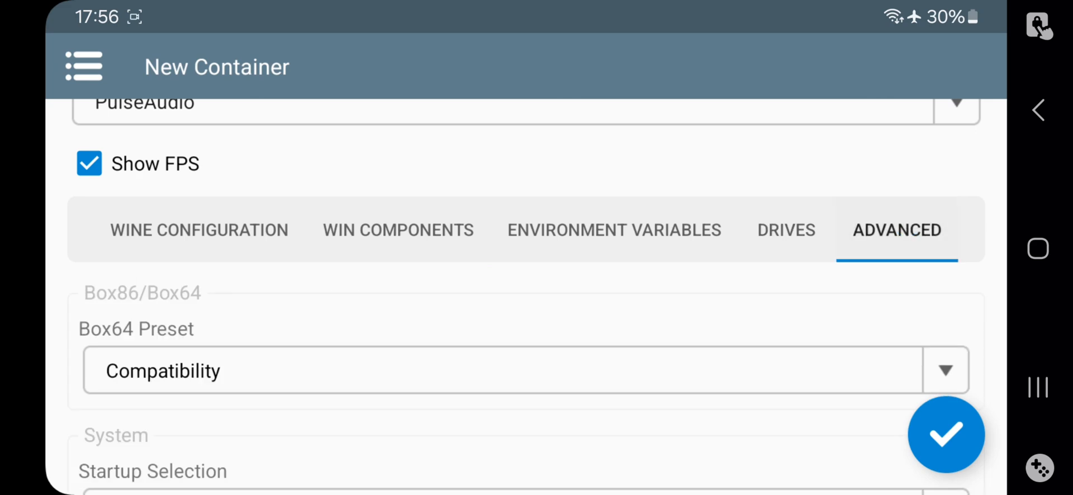
left_click(510, 370)
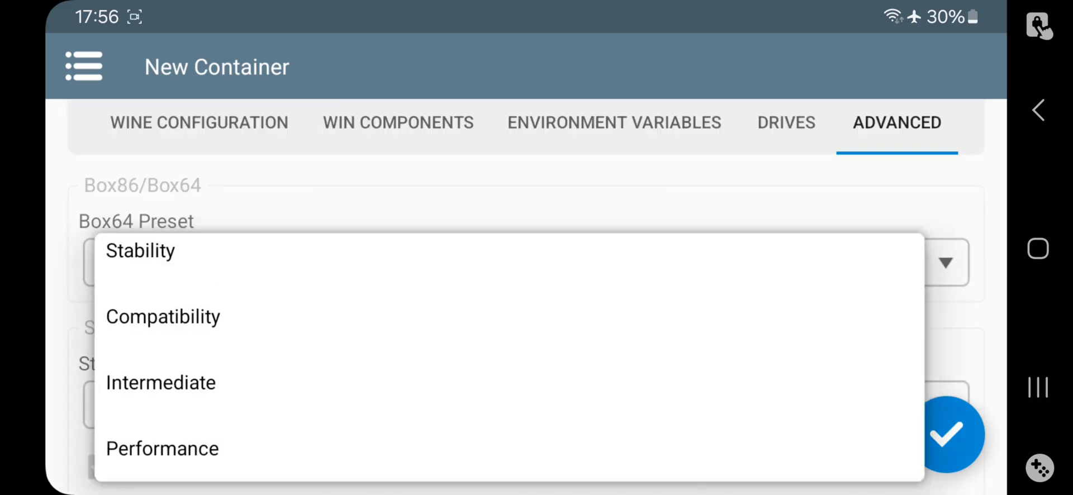
left_click(162, 449)
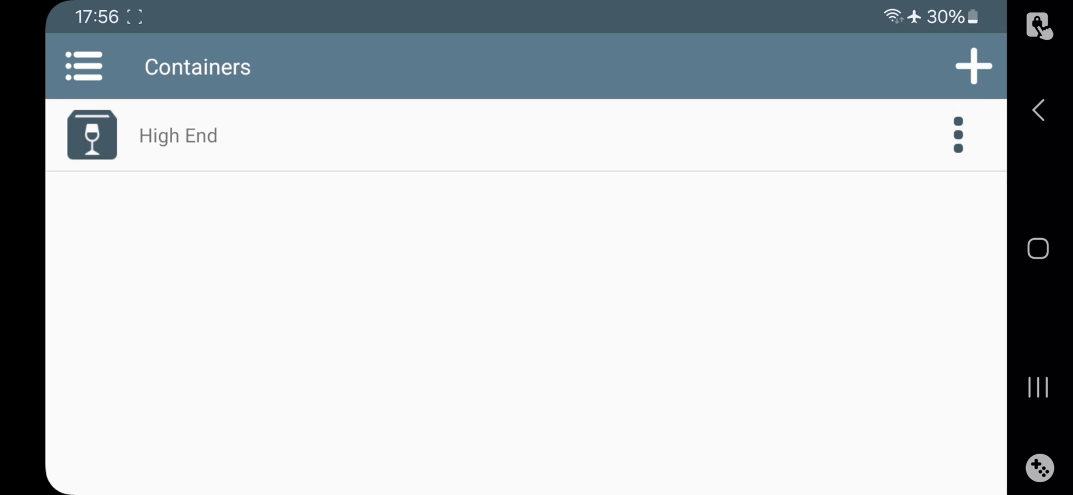
Run the High End container from its three-dot menu.
left_click(958, 134)
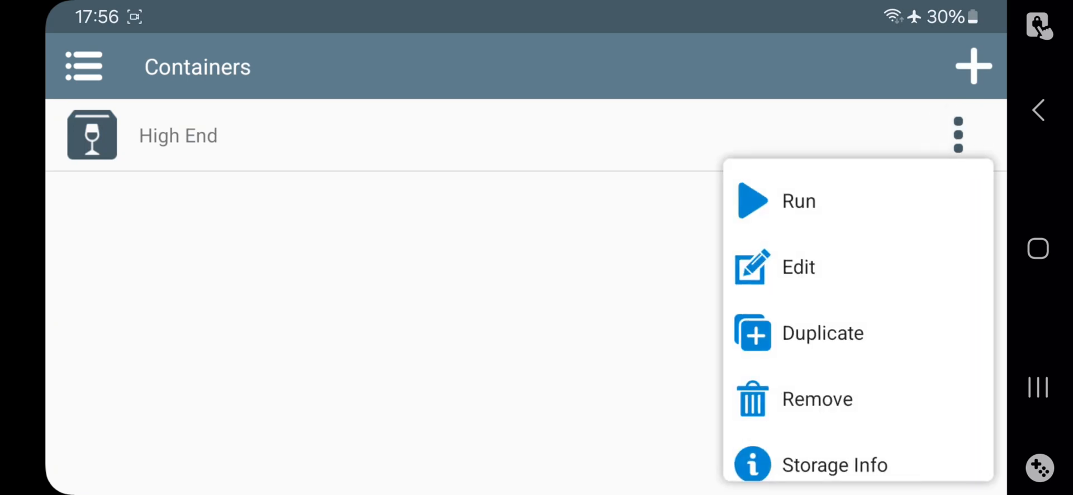
left_click(798, 200)
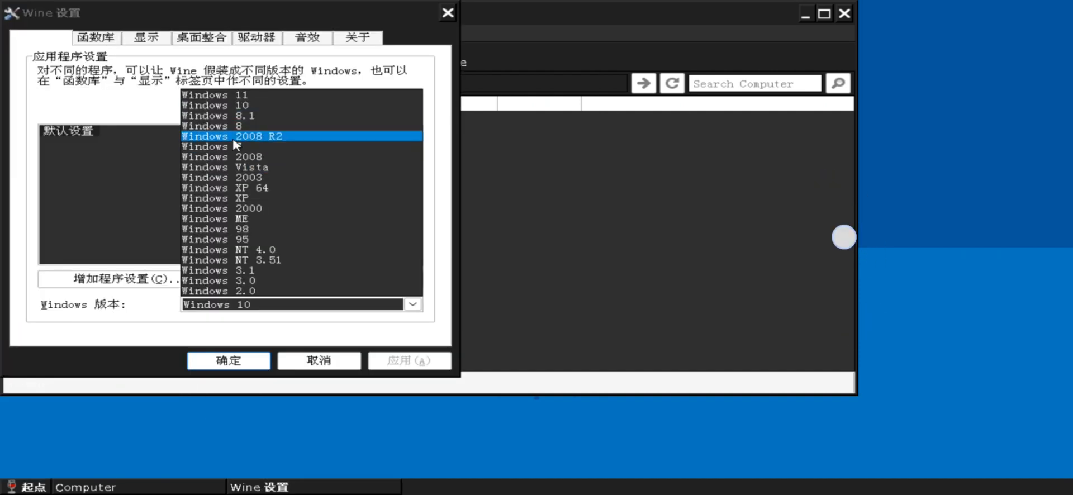
Review Wine's Libraries and About tabs, then close Wine settings and the Direct3D test window.
left_click(96, 37)
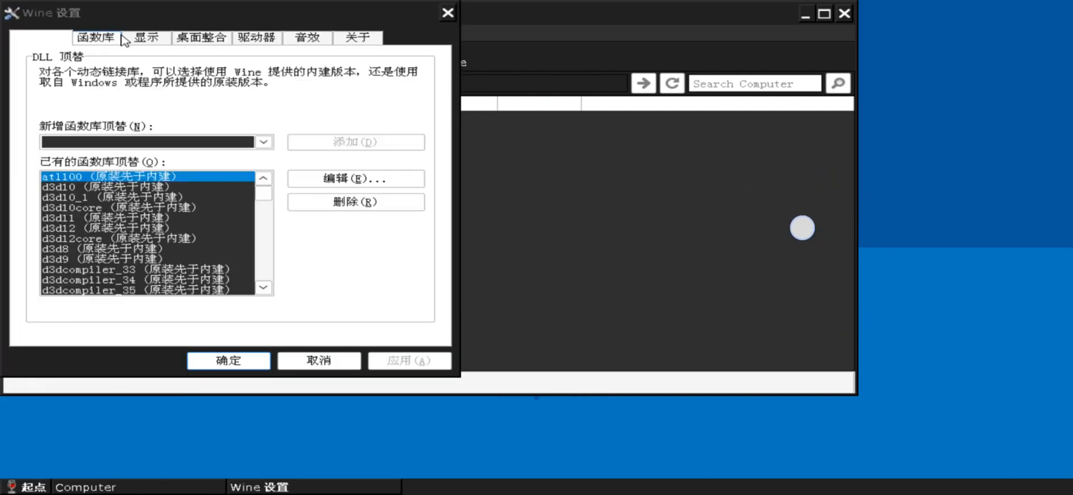
left_click(357, 37)
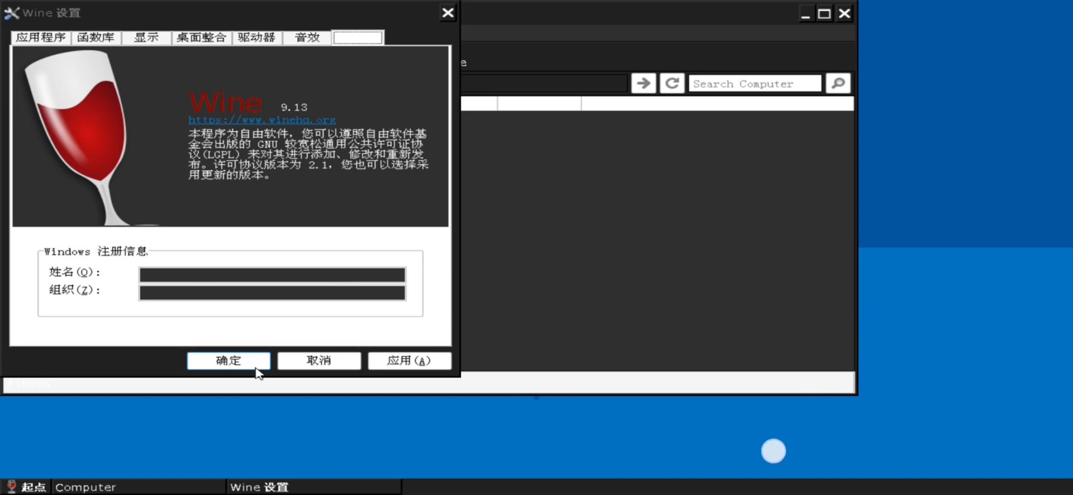
left_click(228, 361)
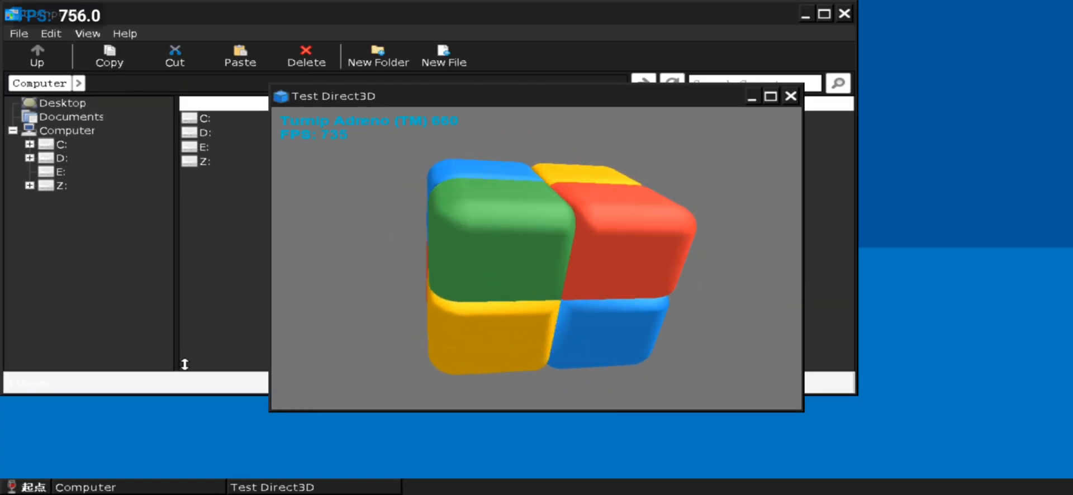
left_click(791, 95)
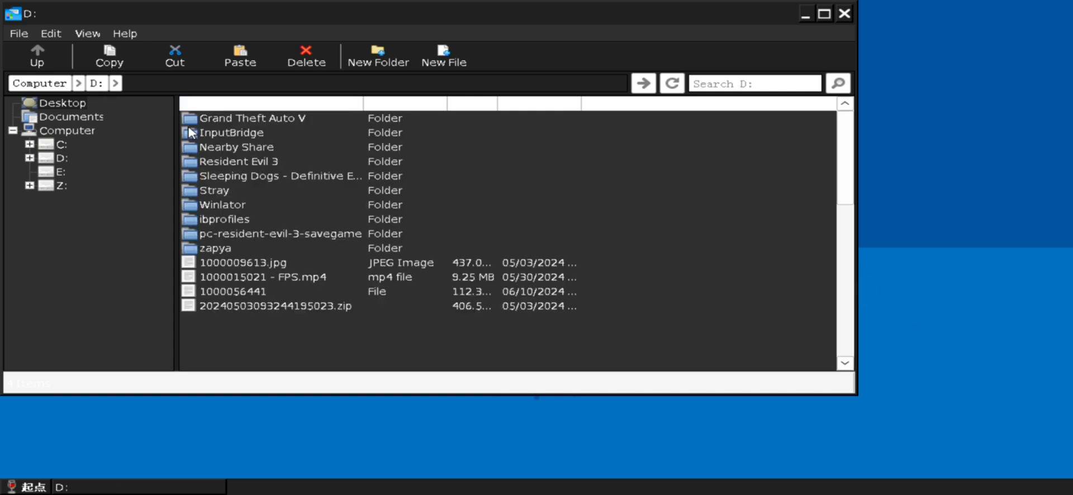
Copy the Turnip driver file into Z:/usr/lib, overwriting libvulkan_freedreno.so.
right_click(229, 335)
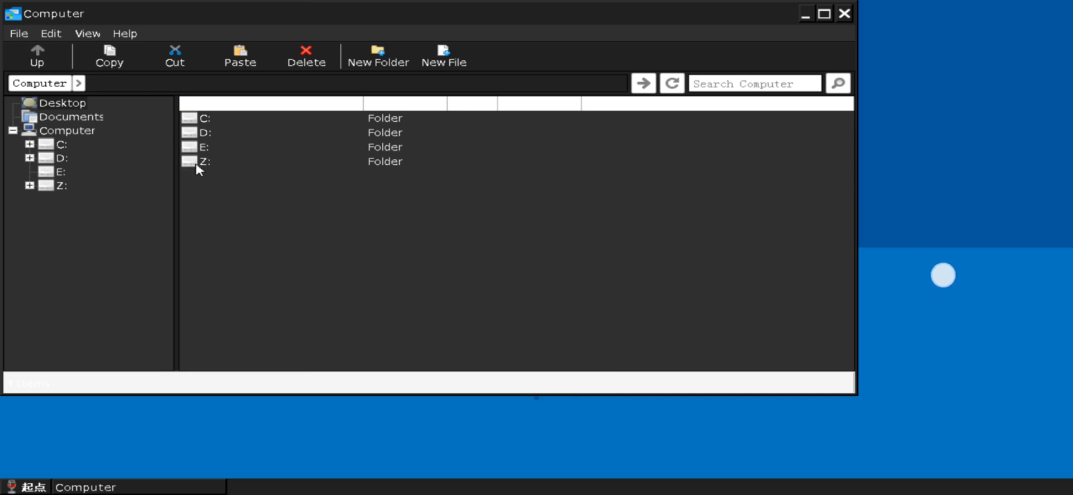
double_click(202, 161)
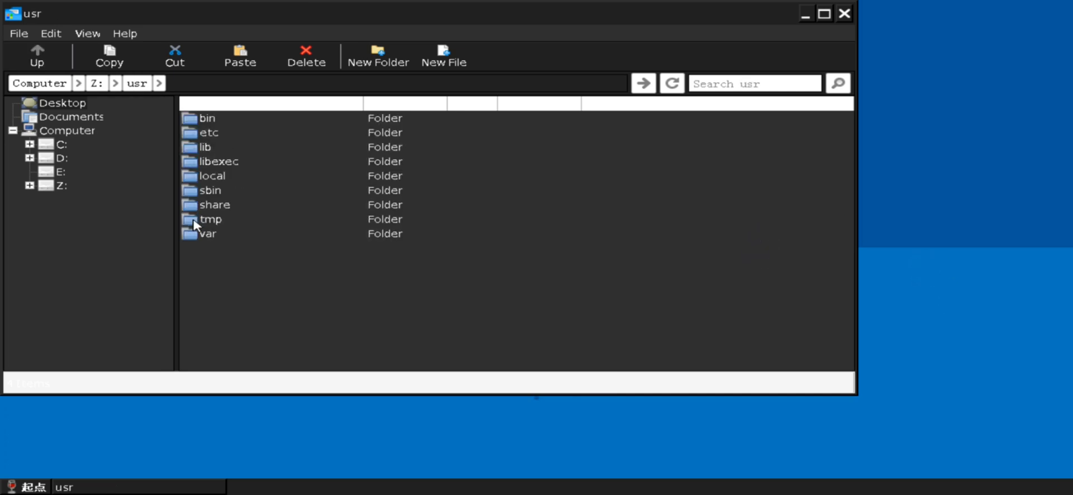
double_click(205, 147)
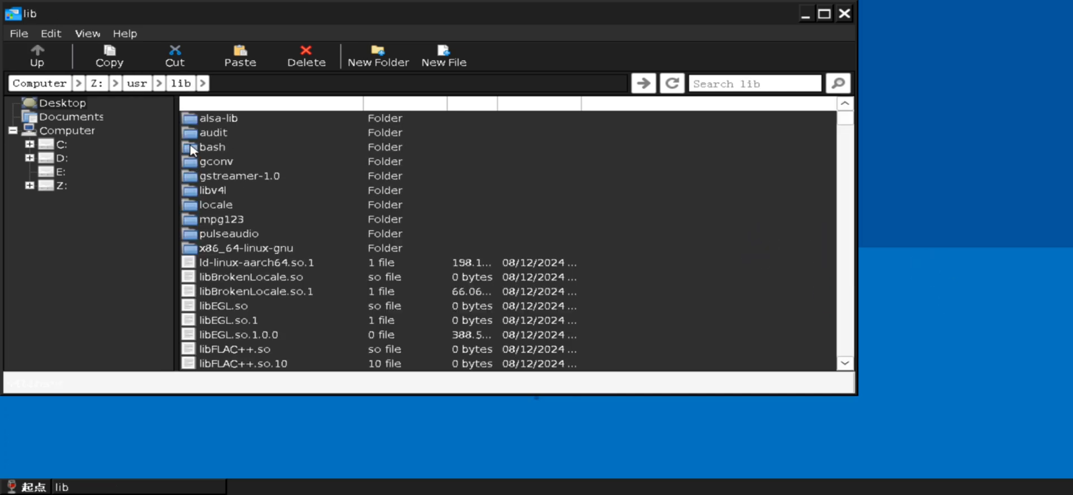
left_click(240, 54)
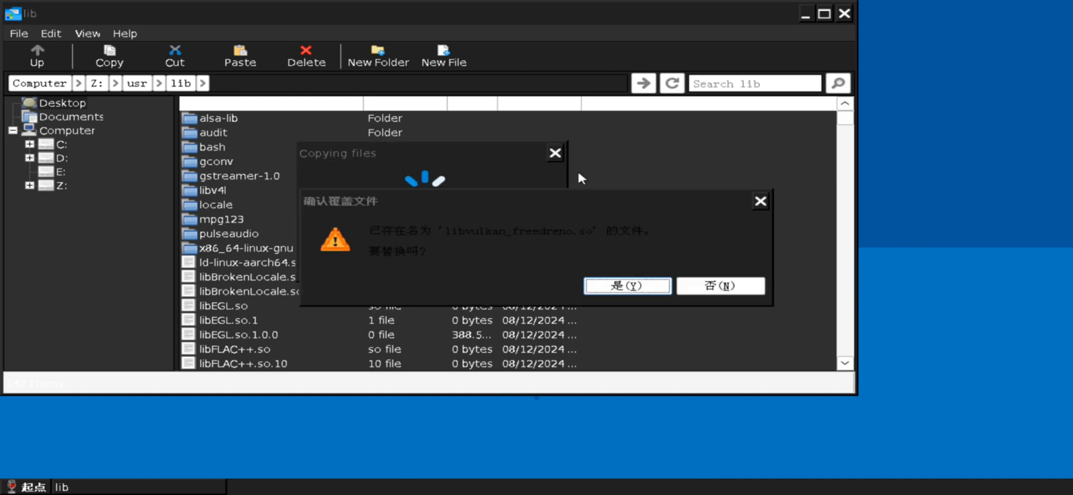
left_click(626, 287)
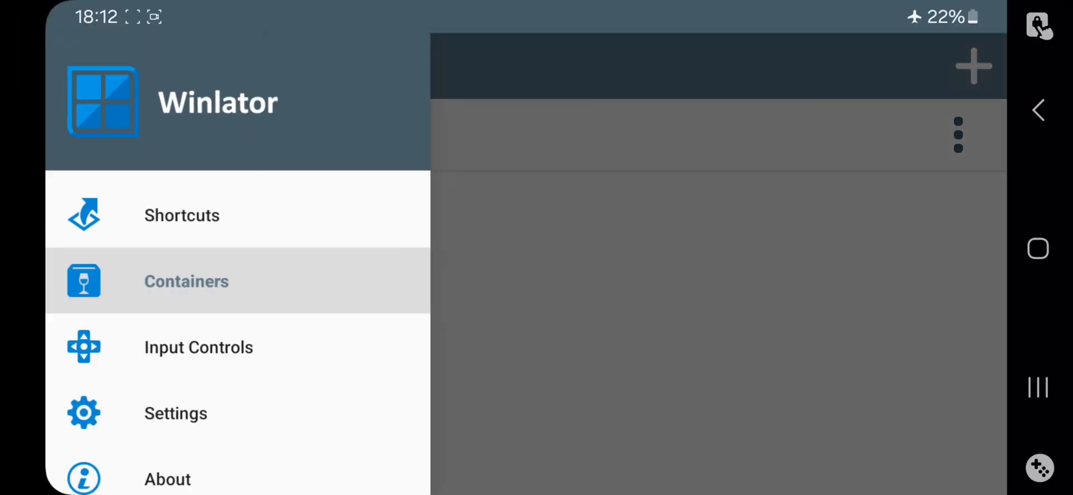
Choose Box64 0.3.1–27a8d19 and duplicate the Performance preset as Performance (1).
left_click(175, 413)
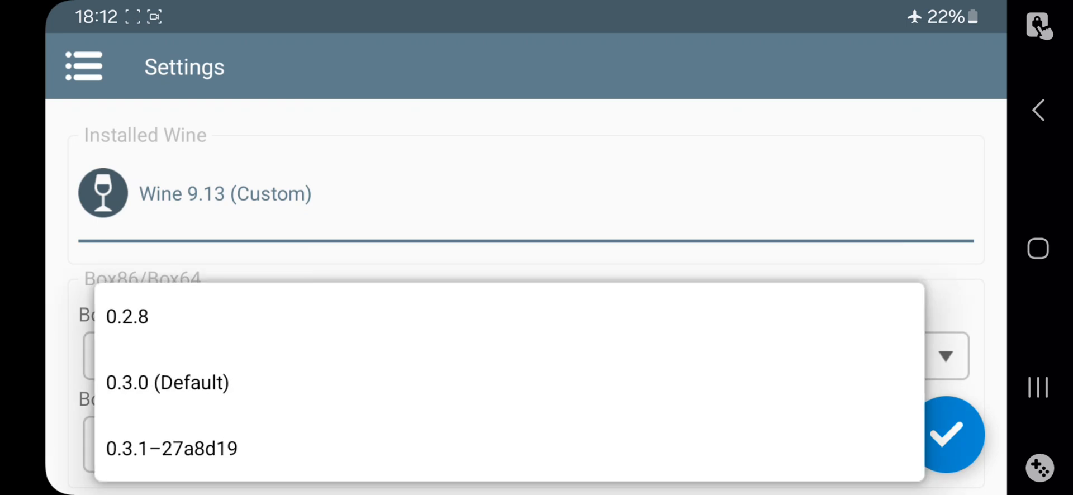
left_click(172, 448)
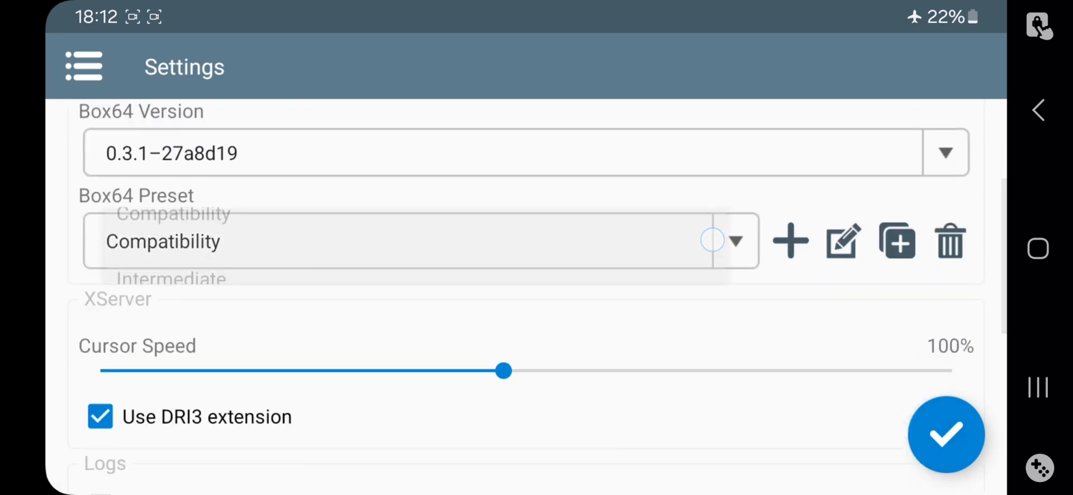
left_click(162, 241)
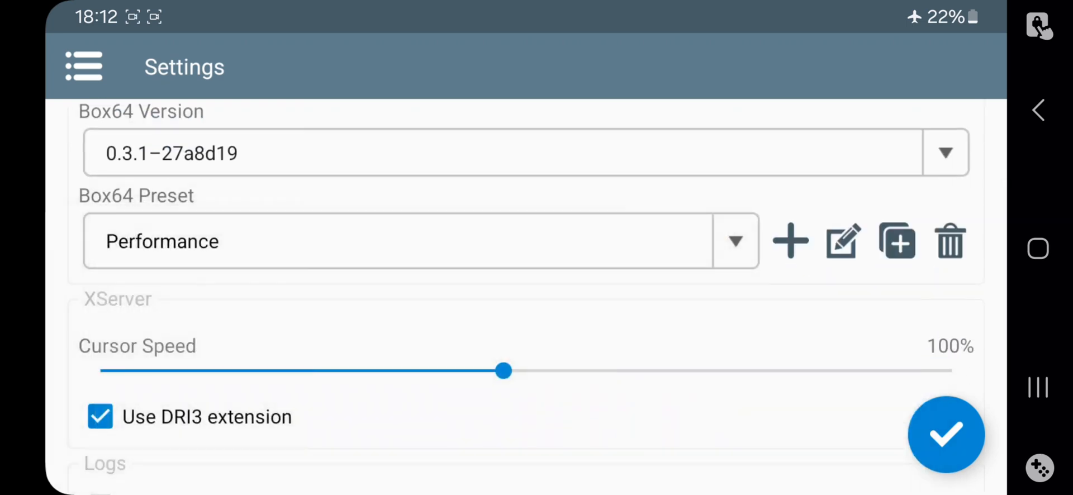
left_click(896, 241)
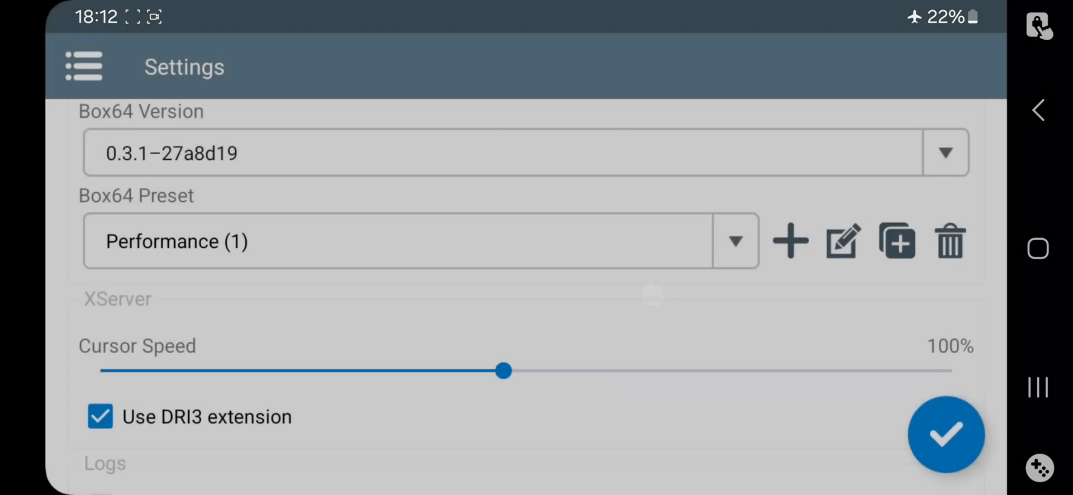
left_click(842, 241)
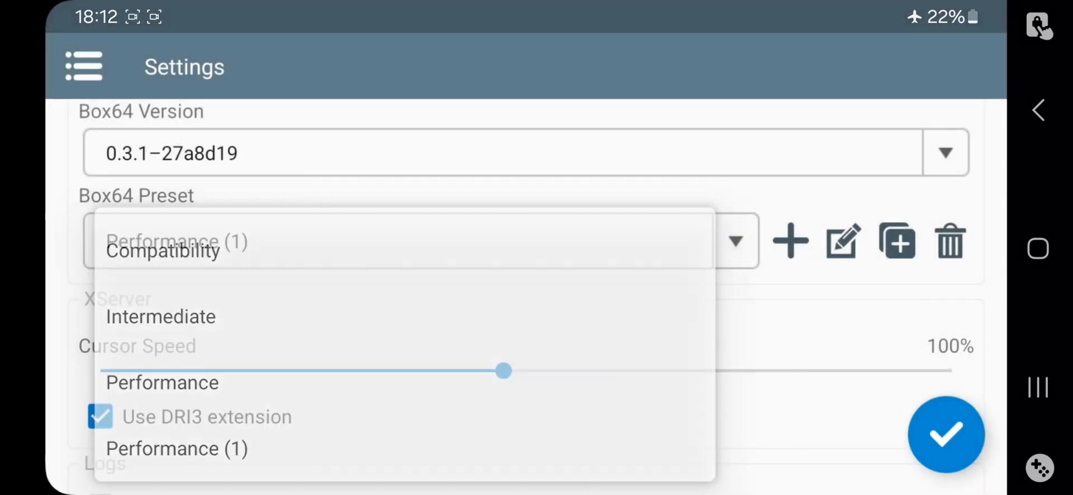
left_click(789, 241)
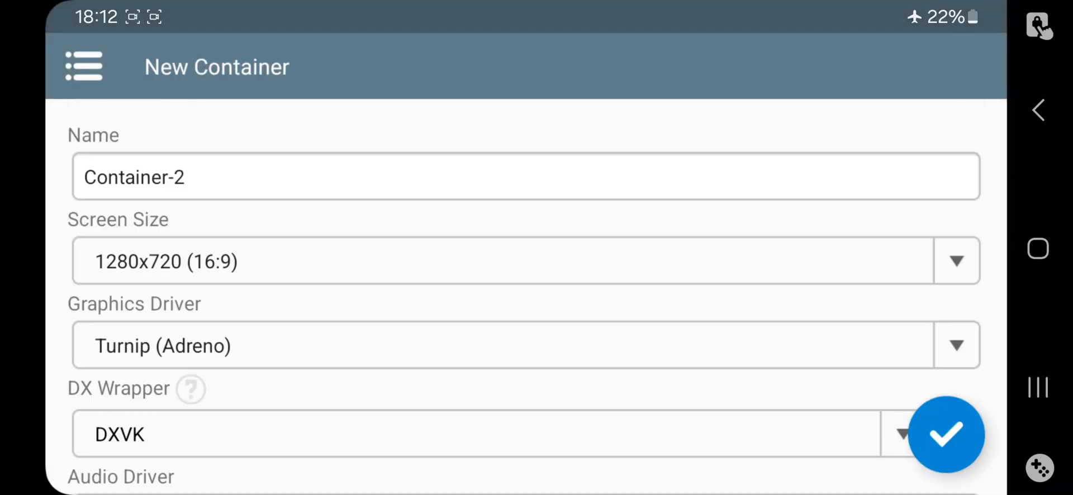
Name the container 'Low end', set screen size 800x600, PulseAudio audio and Show FPS on.
type("Low end")
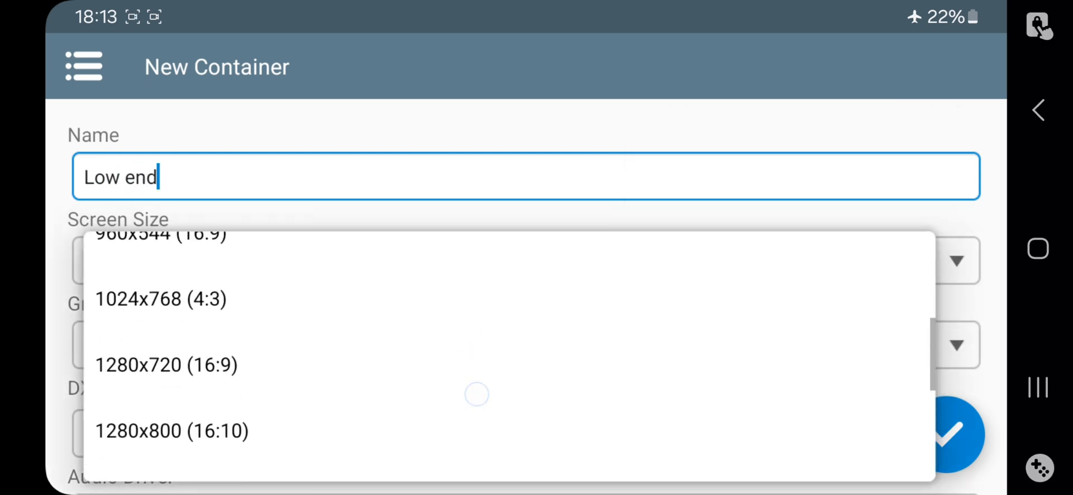
scroll("down", 3)
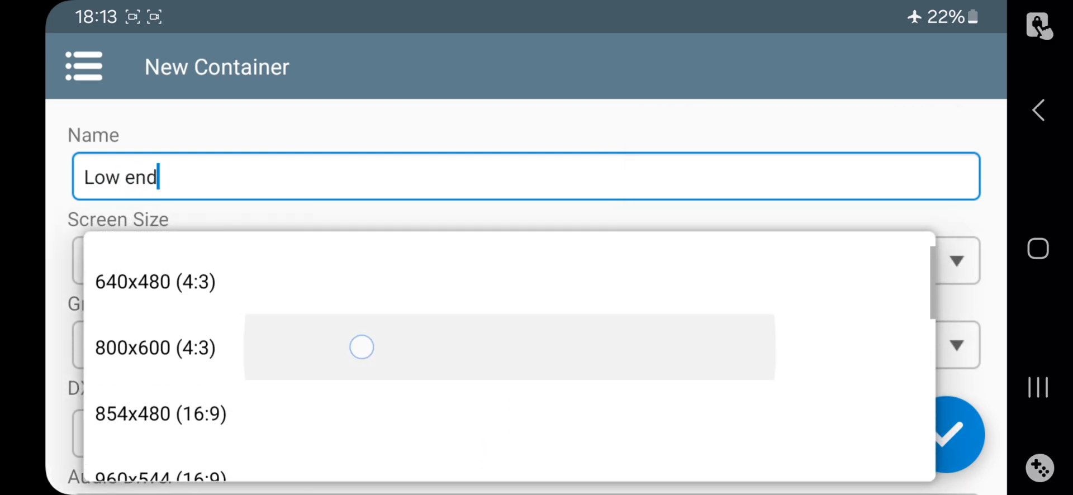
left_click(155, 347)
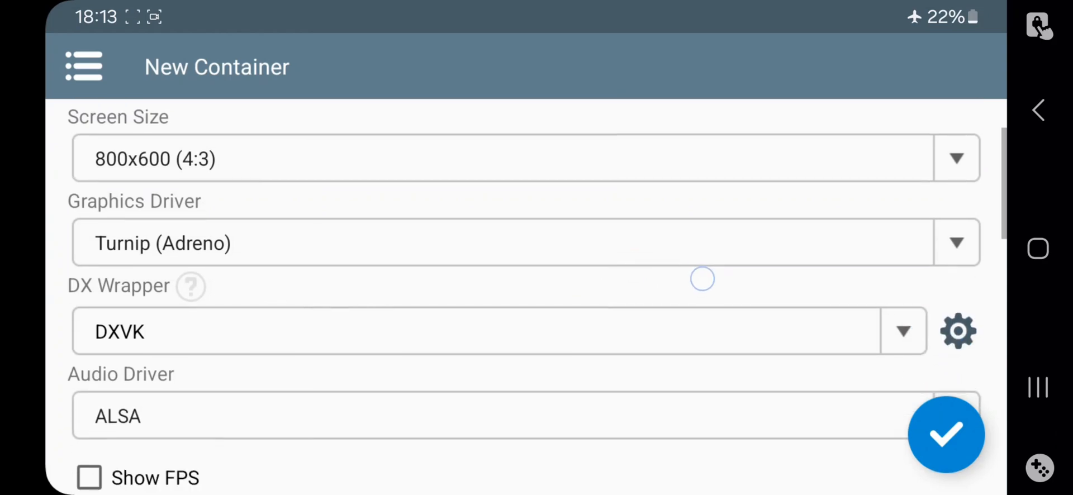
left_click(957, 331)
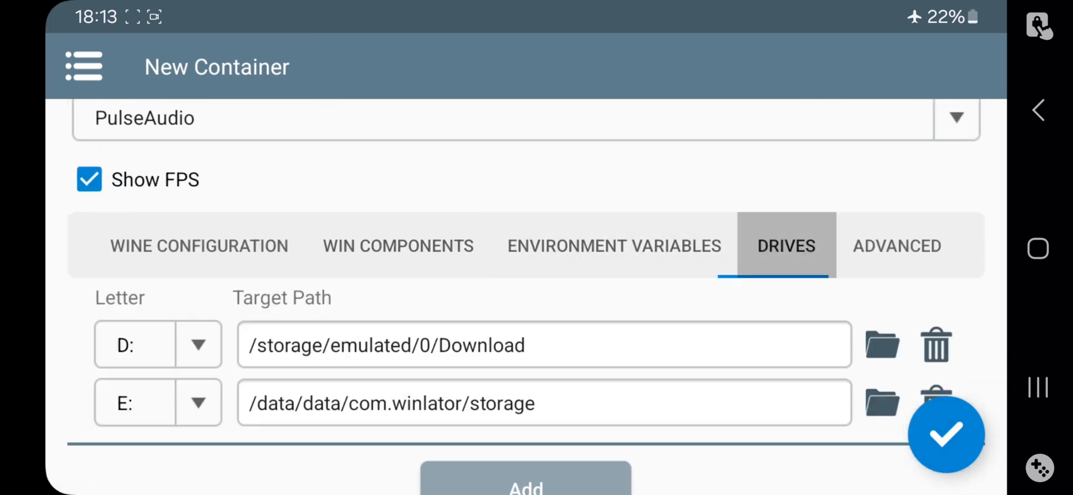
Confirm Box64 preset Performance (1) under Advanced and save the 'Low end' container.
left_click(896, 246)
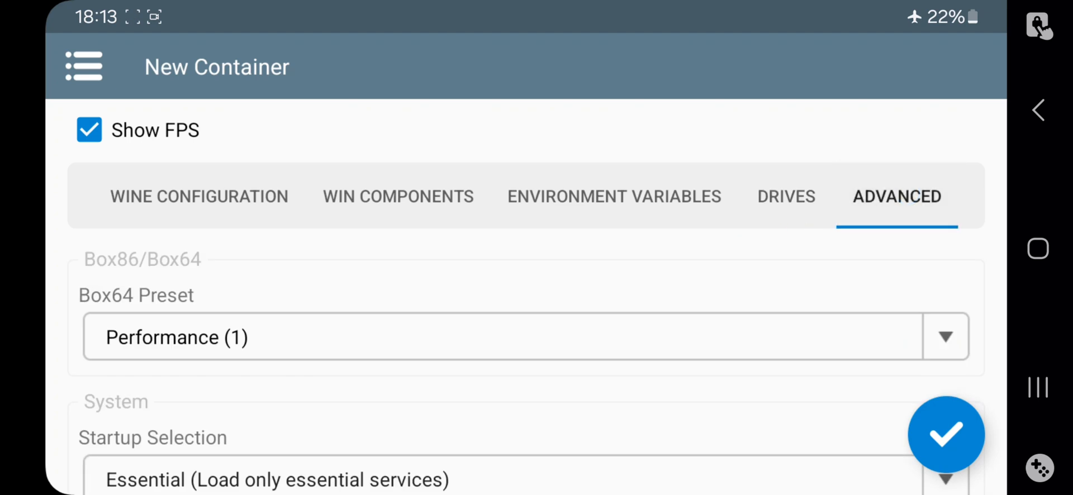
scroll("down", 3)
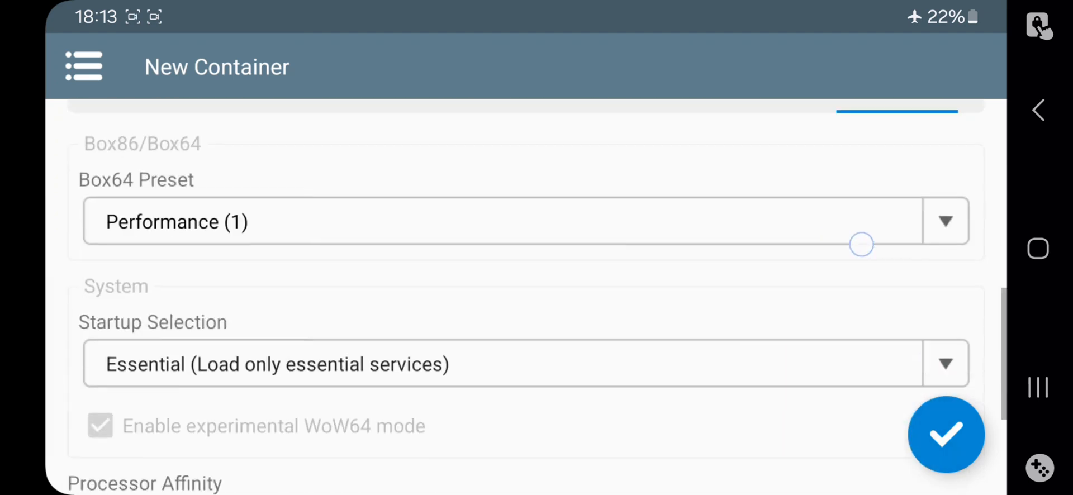
left_click(524, 364)
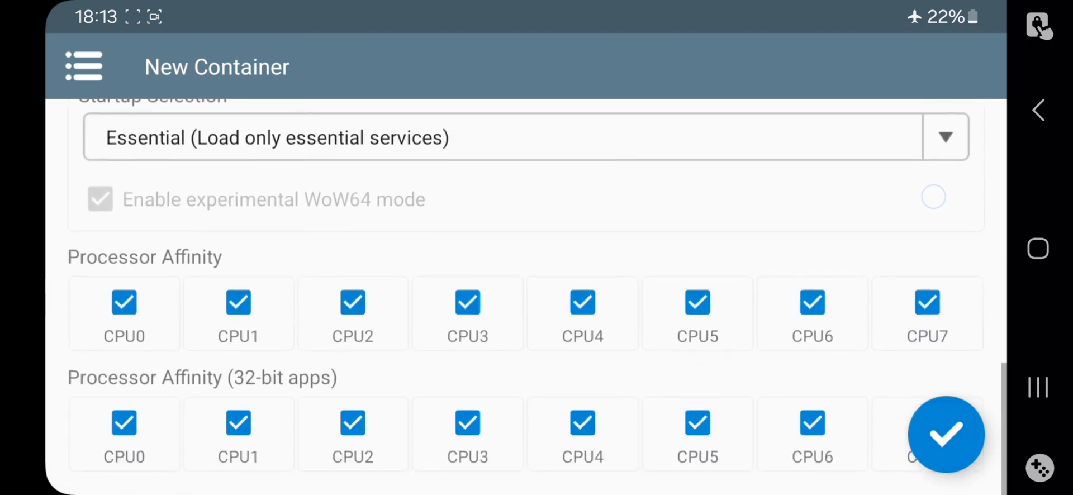
left_click(946, 435)
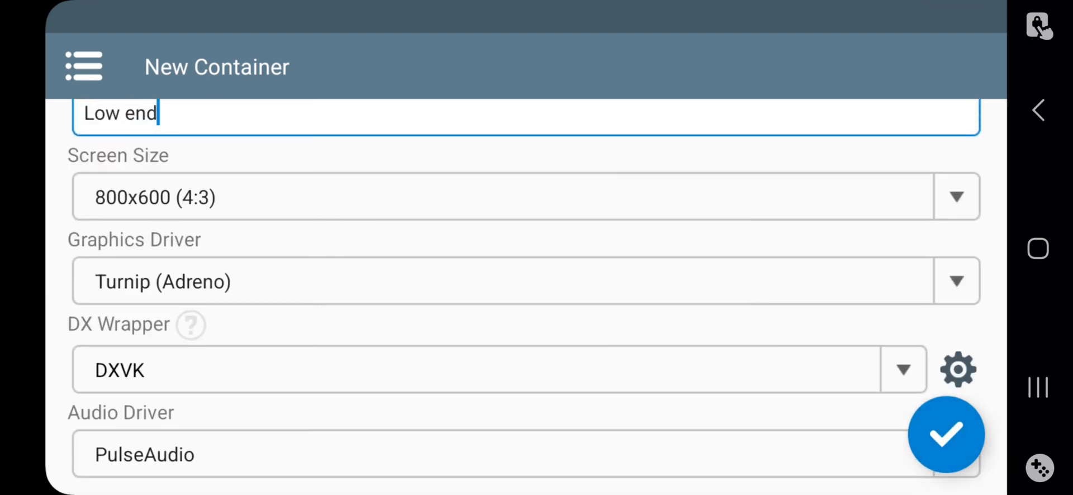
left_click(946, 435)
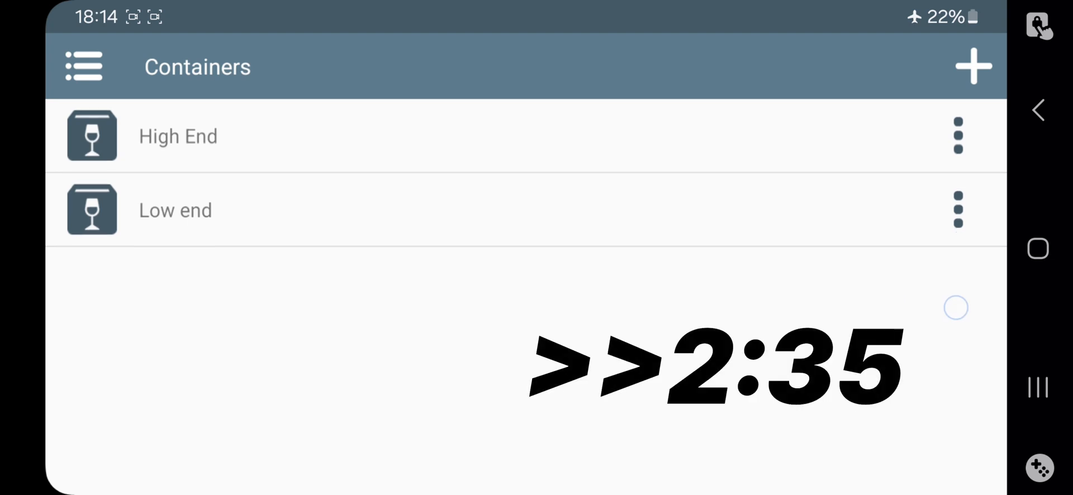